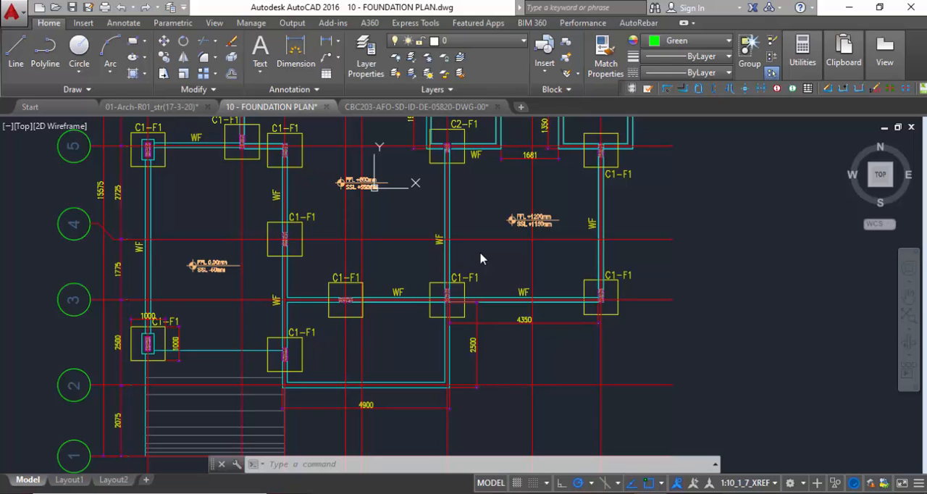
# Step: Zoom and pan from the foundation plan to the Detail Plans of C1-F1 and C2-F1
pyautogui.scroll(-3)
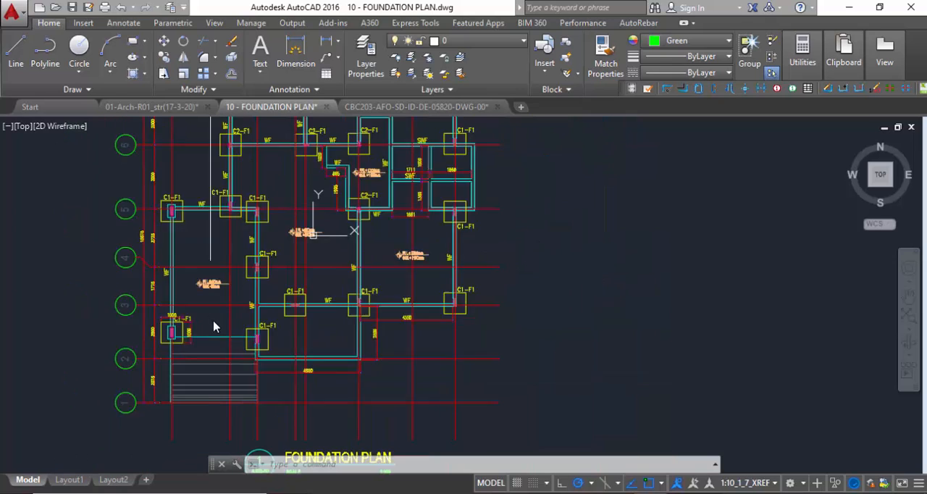
pyautogui.scroll(-3)
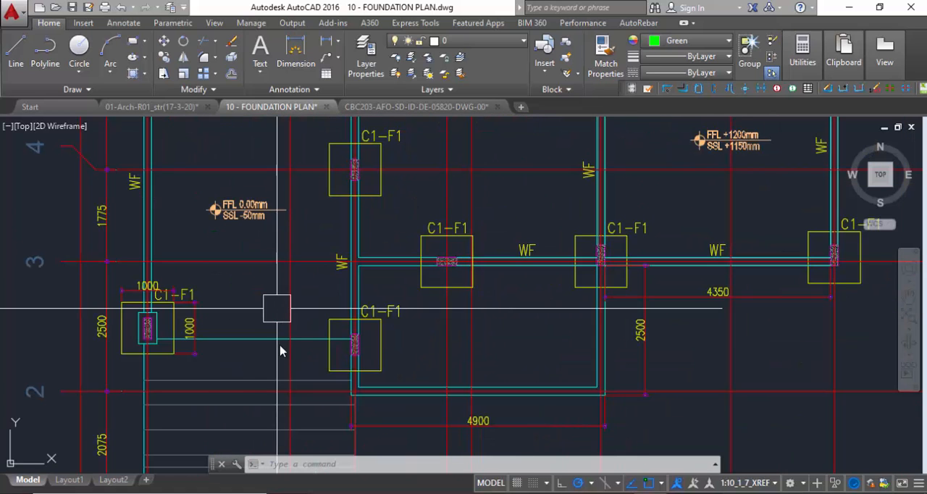
pyautogui.scroll(-3)
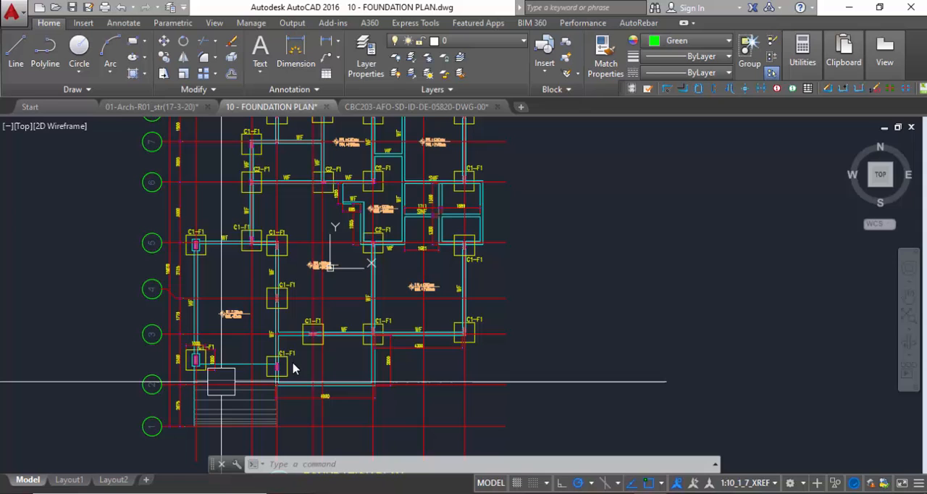
pyautogui.scroll(-3)
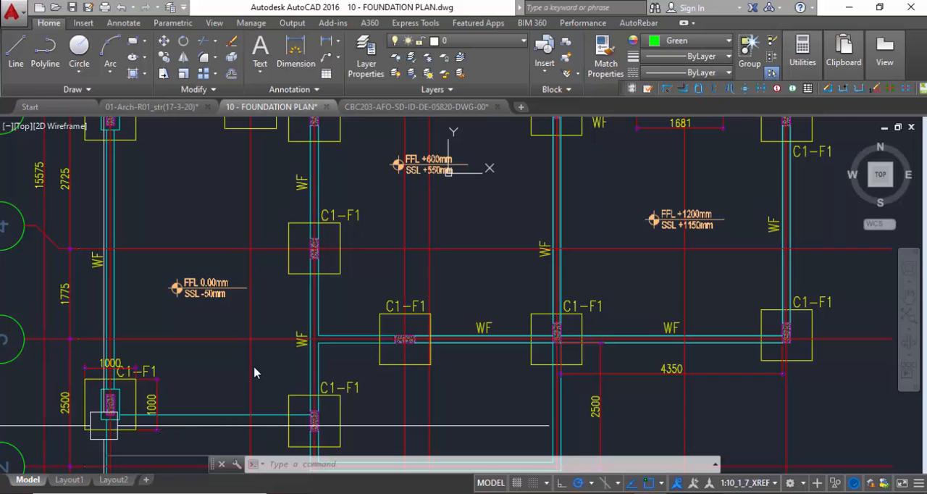
pyautogui.scroll(-3)
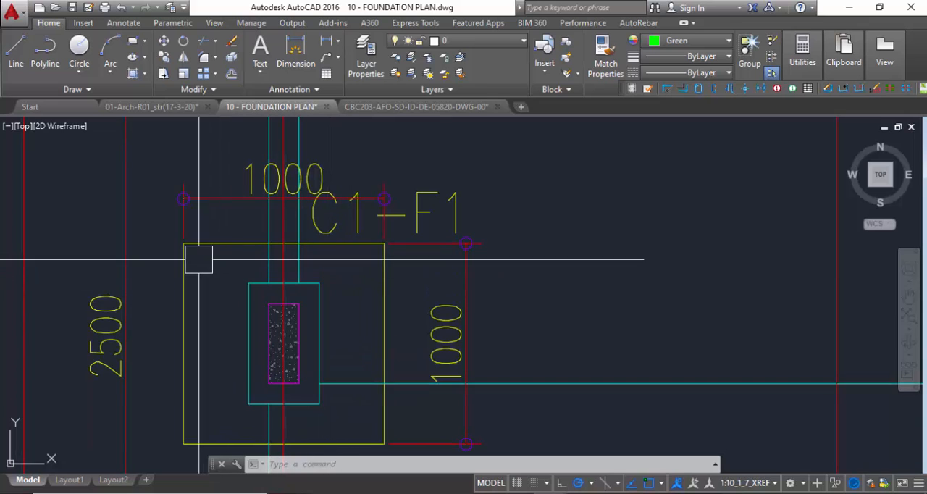
pyautogui.moveTo(375, 321)
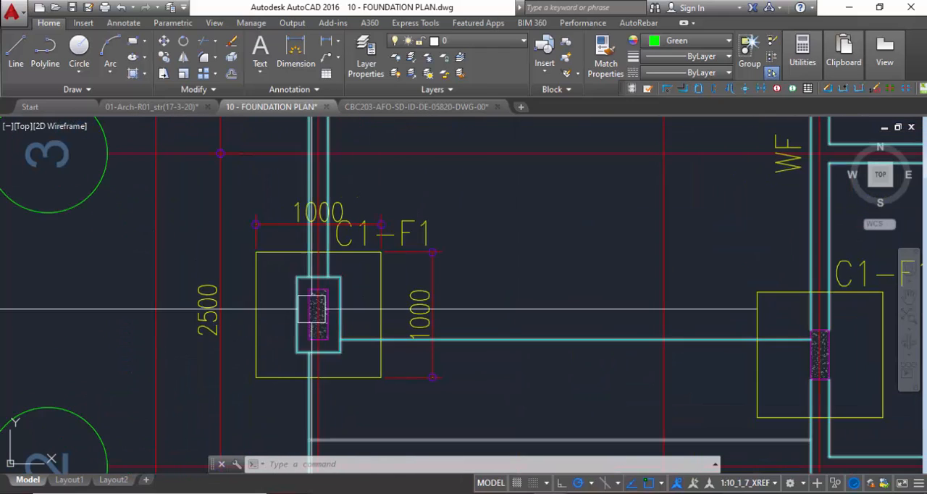
pyautogui.scroll(3)
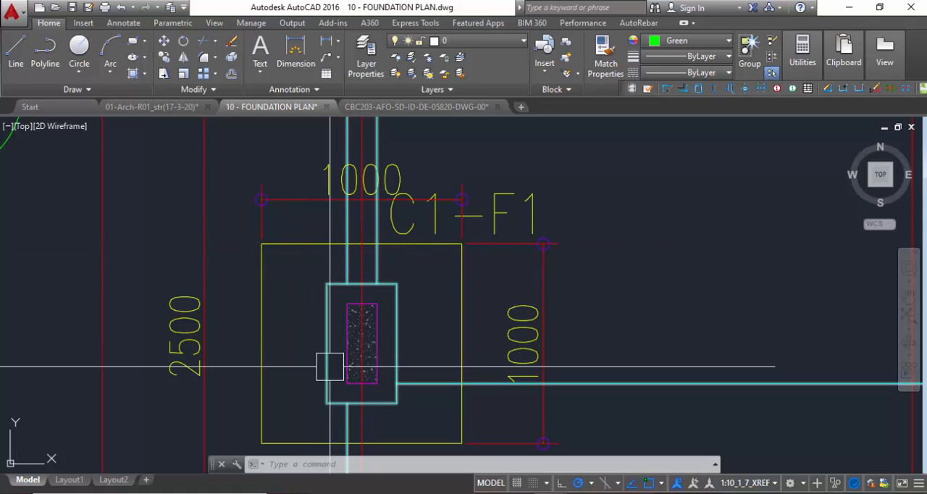
pyautogui.scroll(-3)
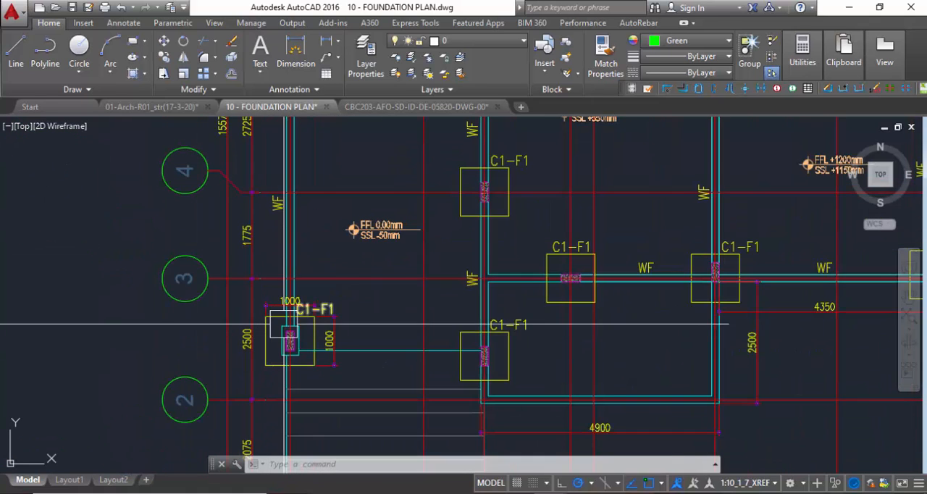
pyautogui.scroll(3)
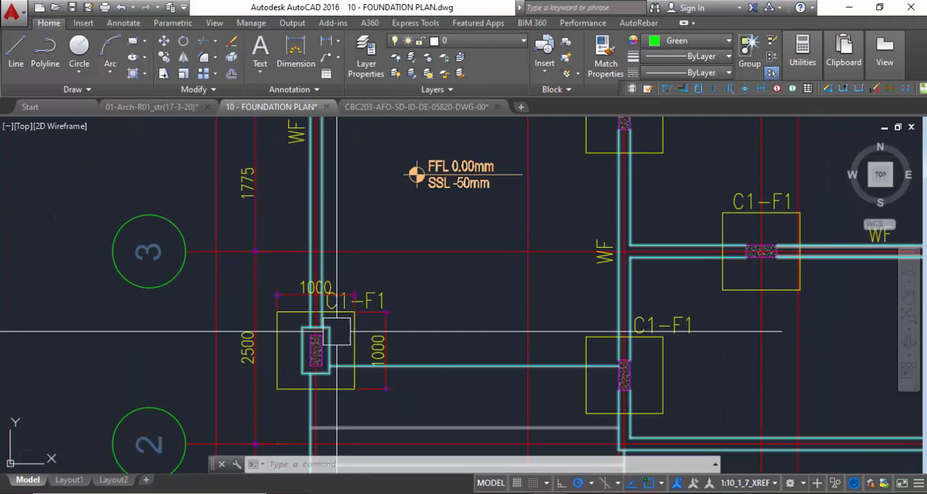
pyautogui.scroll(3)
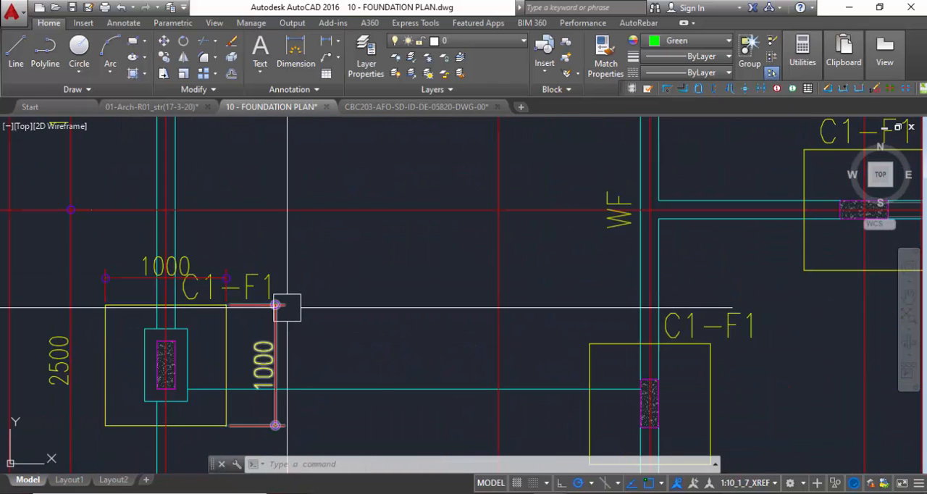
pyautogui.moveTo(276, 304)
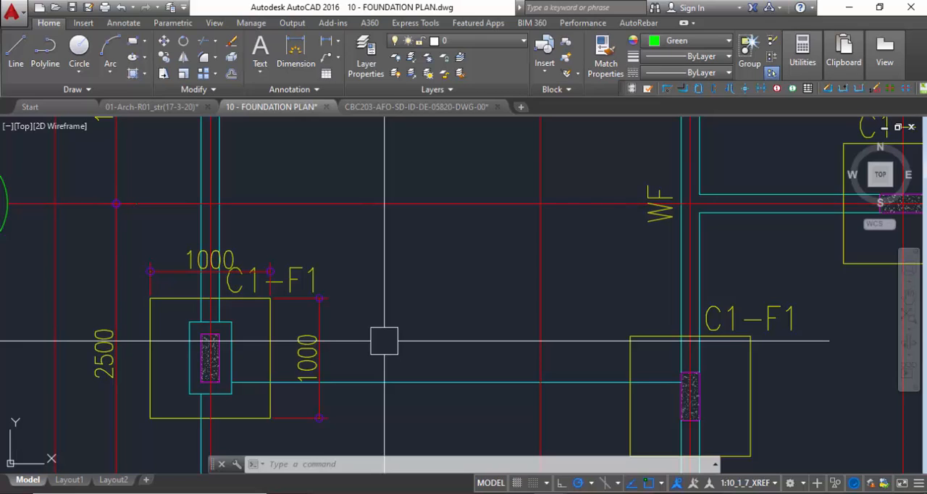
pyautogui.scroll(-3)
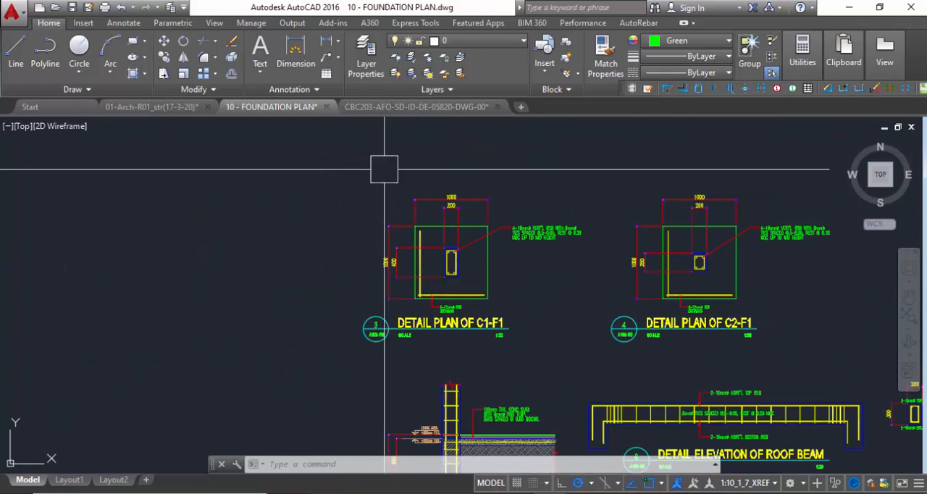
pyautogui.scroll(3)
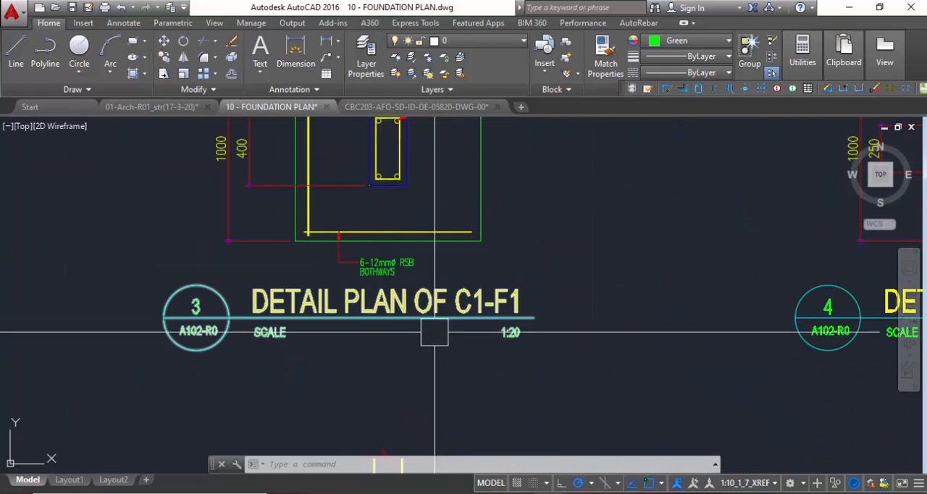
pyautogui.scroll(-3)
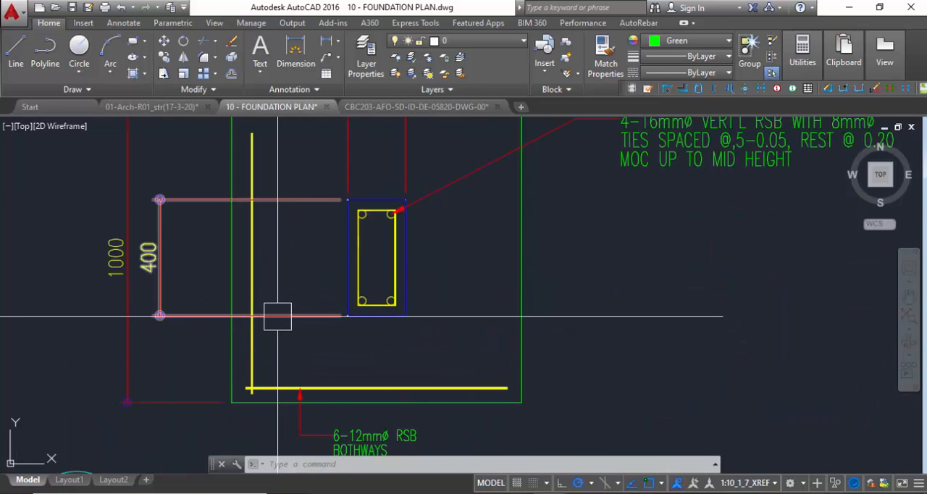
pyautogui.moveTo(277, 316)
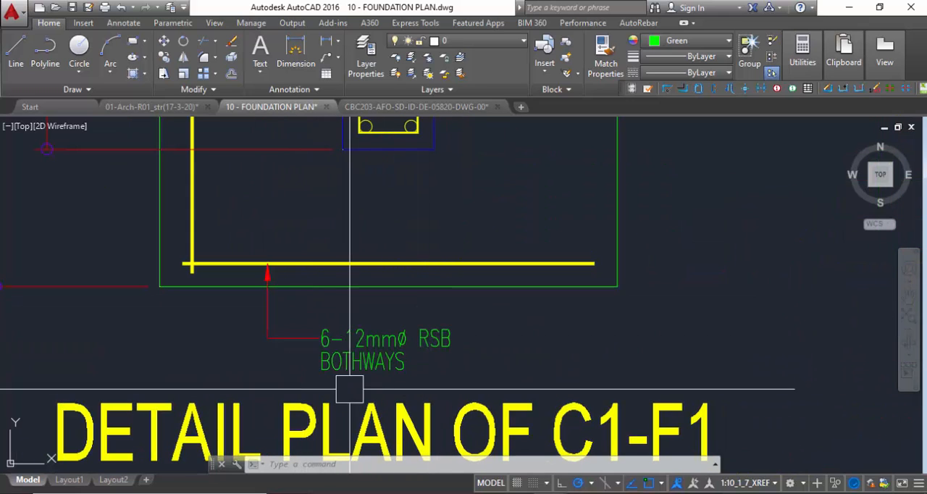
pyautogui.scroll(-3)
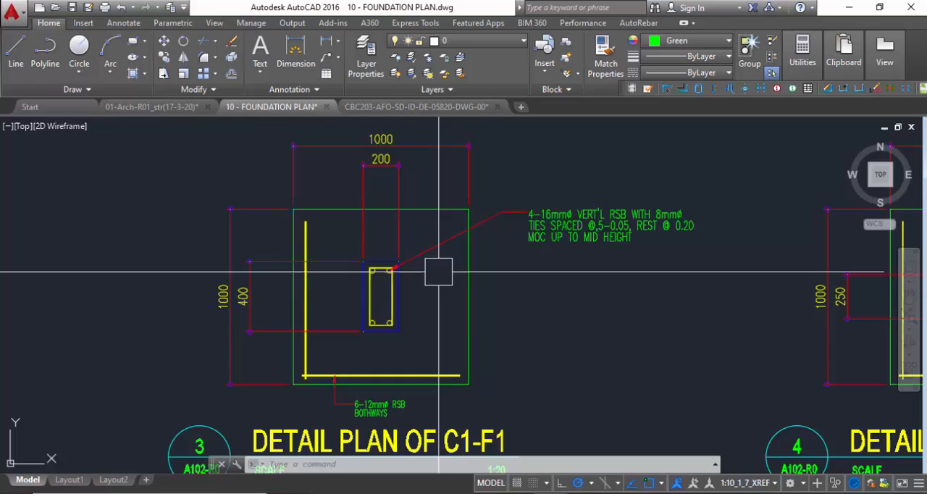
pyautogui.scroll(-3)
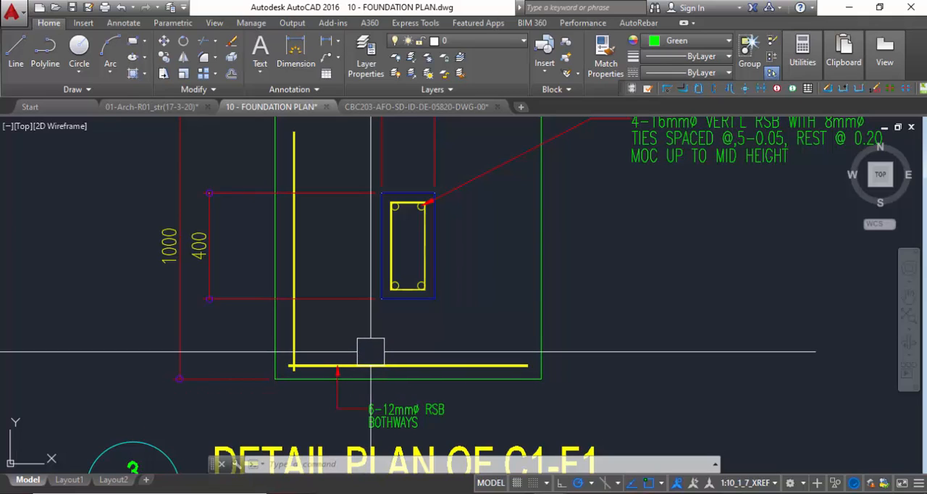
pyautogui.moveTo(344, 362)
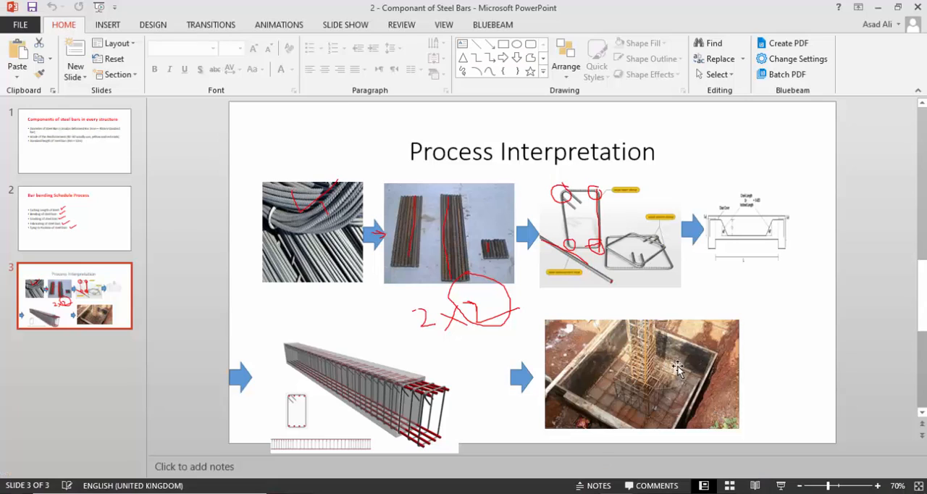
pyautogui.moveTo(674, 431)
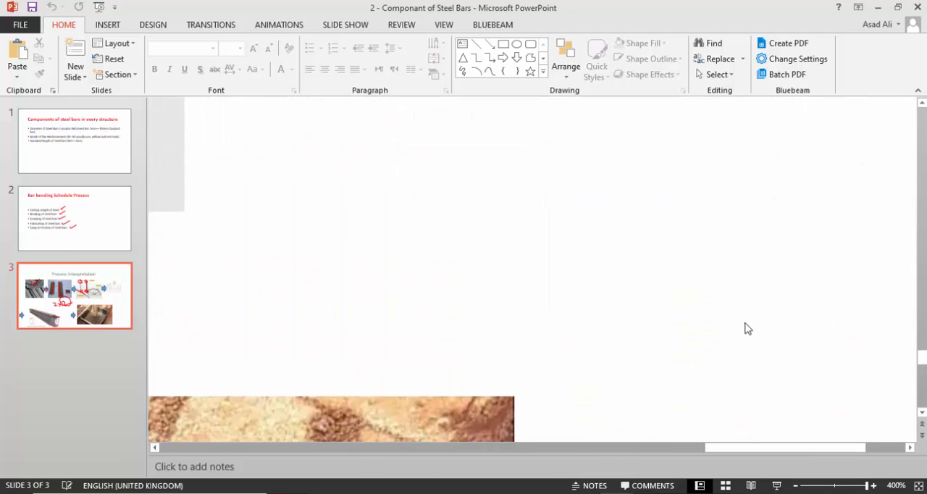
pyautogui.scroll(3)
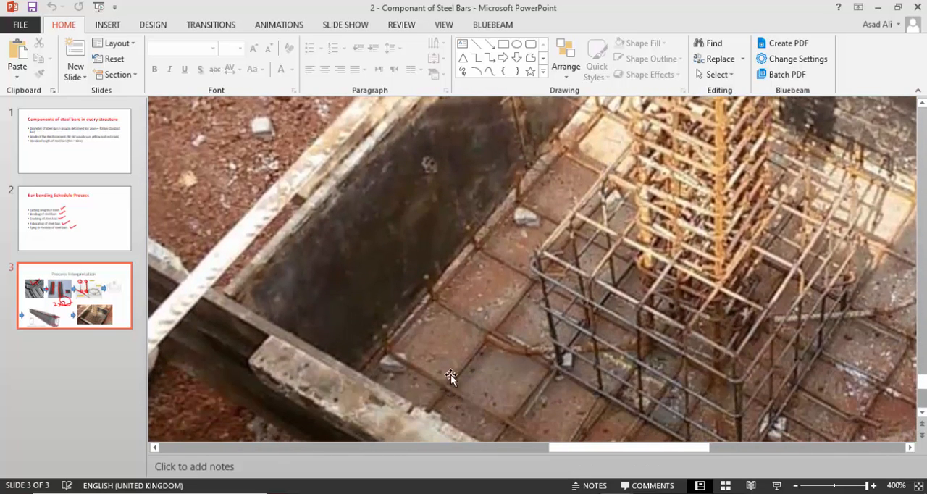
pyautogui.moveTo(497, 295)
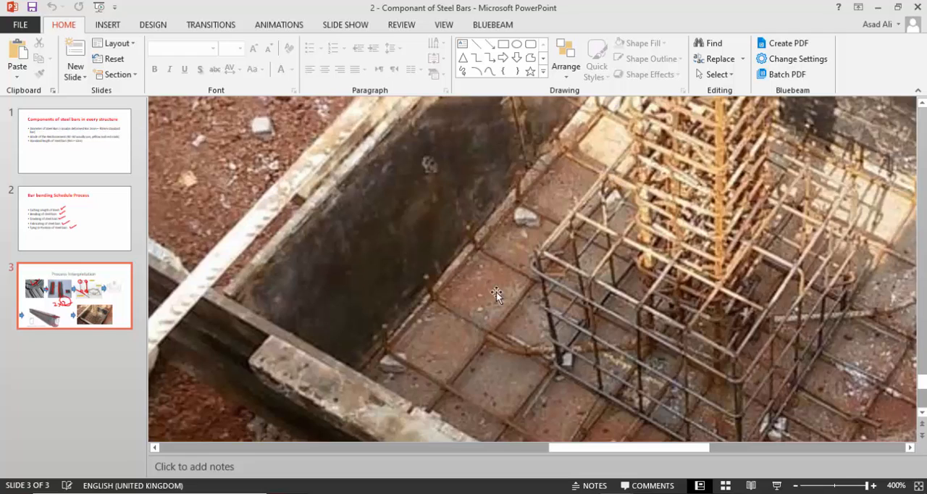
pyautogui.moveTo(777, 455)
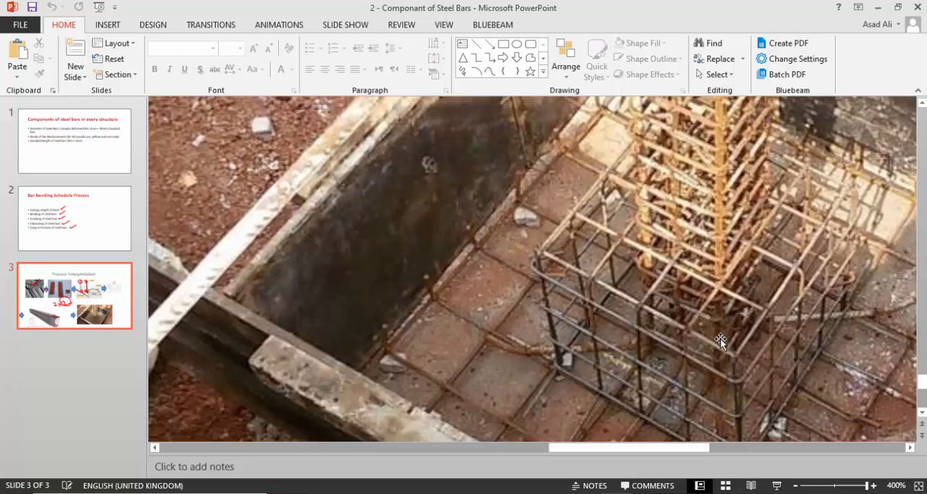
pyautogui.moveTo(734, 157)
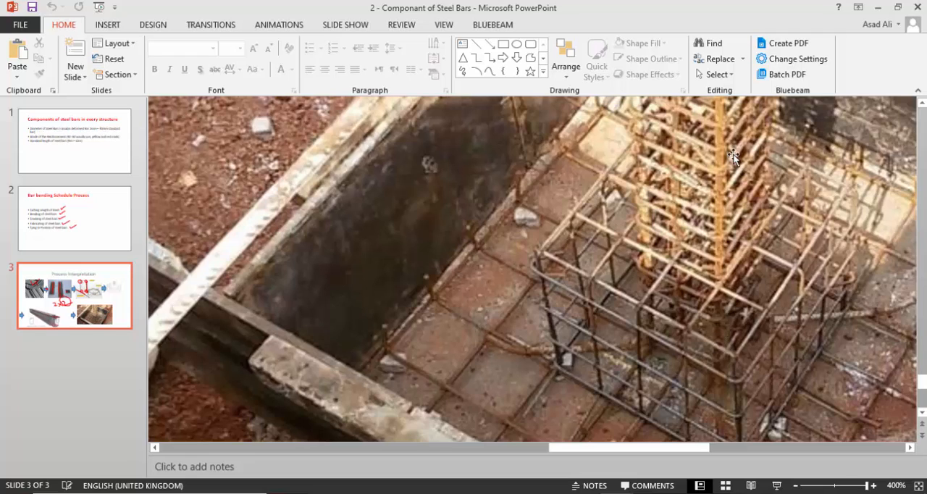
pyautogui.moveTo(503, 247)
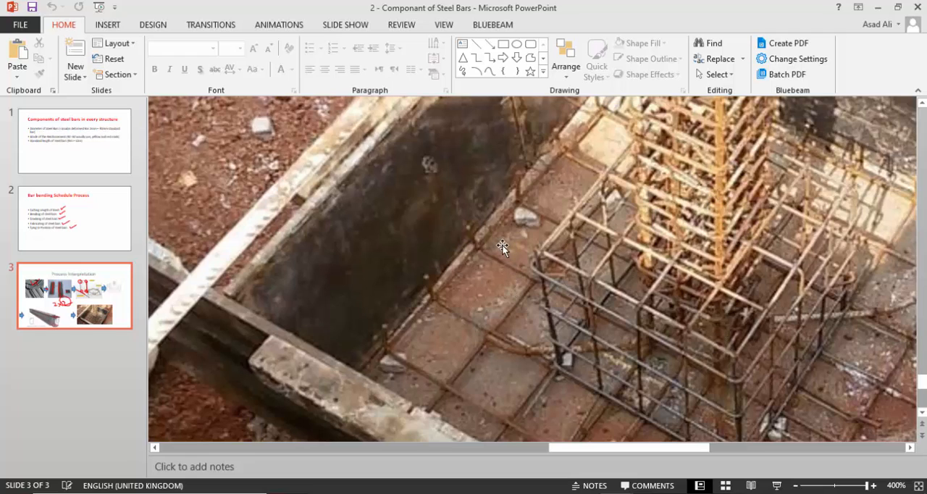
pyautogui.moveTo(476, 262)
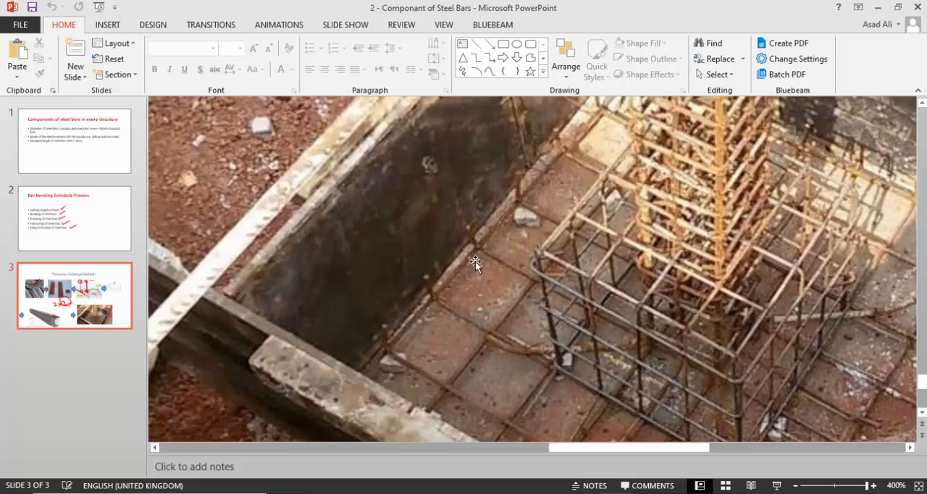
pyautogui.moveTo(455, 313)
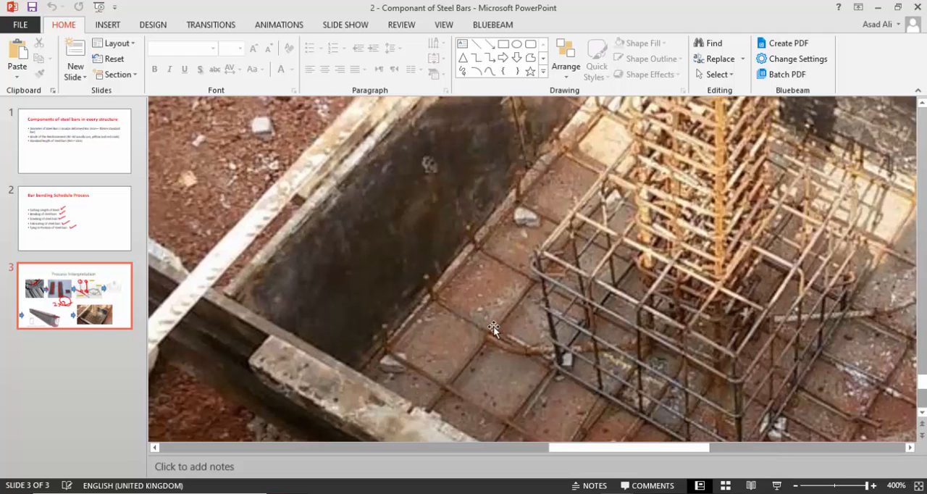
pyautogui.moveTo(449, 355)
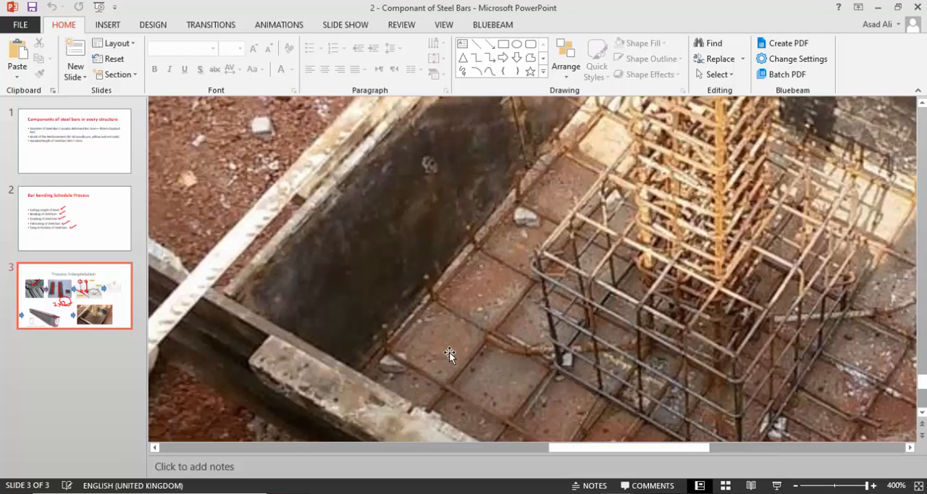
pyautogui.moveTo(507, 328)
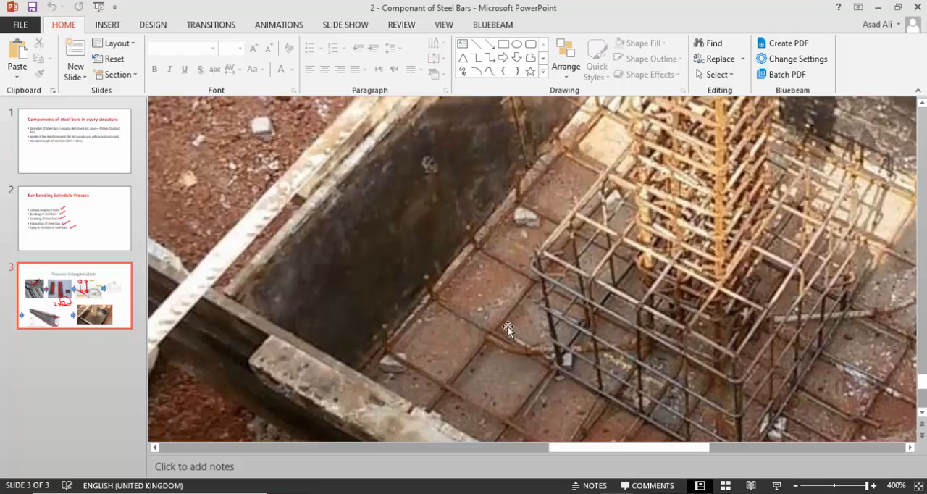
pyautogui.moveTo(476, 260)
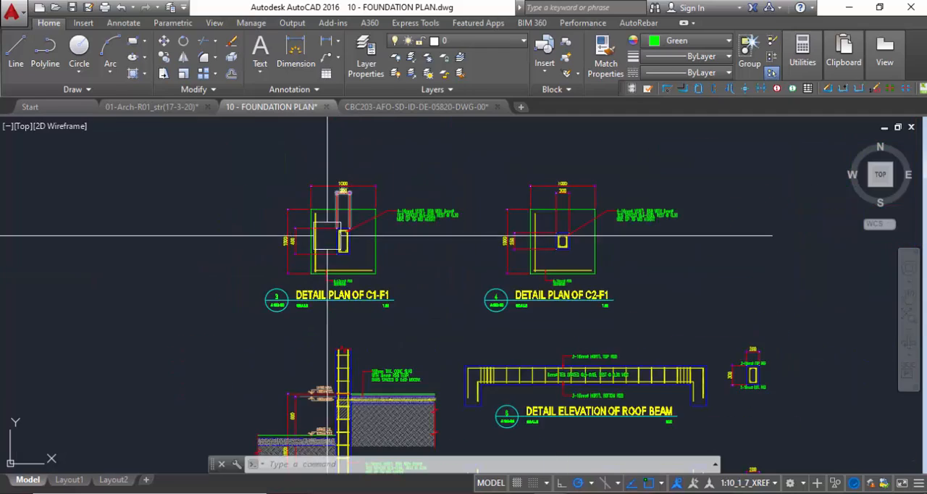
# Step: Zoom in on the C1, C2 footing elevation with its 6-12mm bars both ways and 1000 dimension
pyautogui.scroll(3)
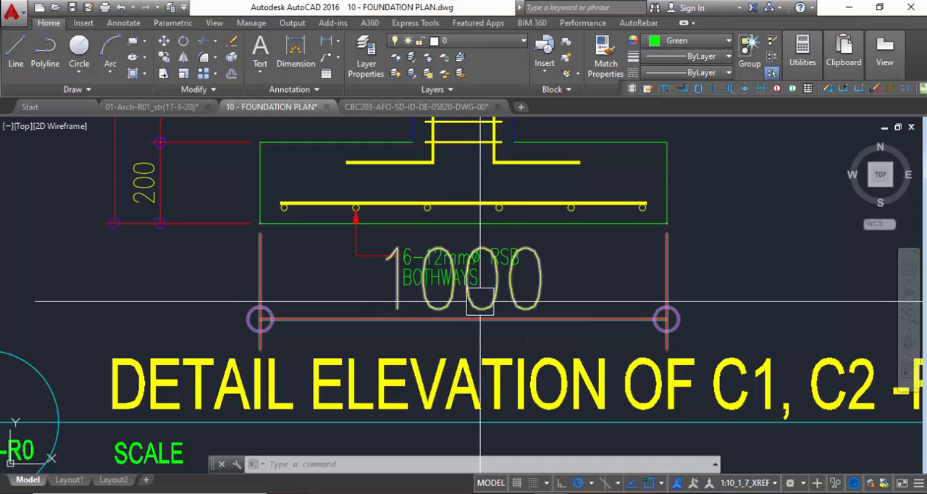
pyautogui.moveTo(310, 309)
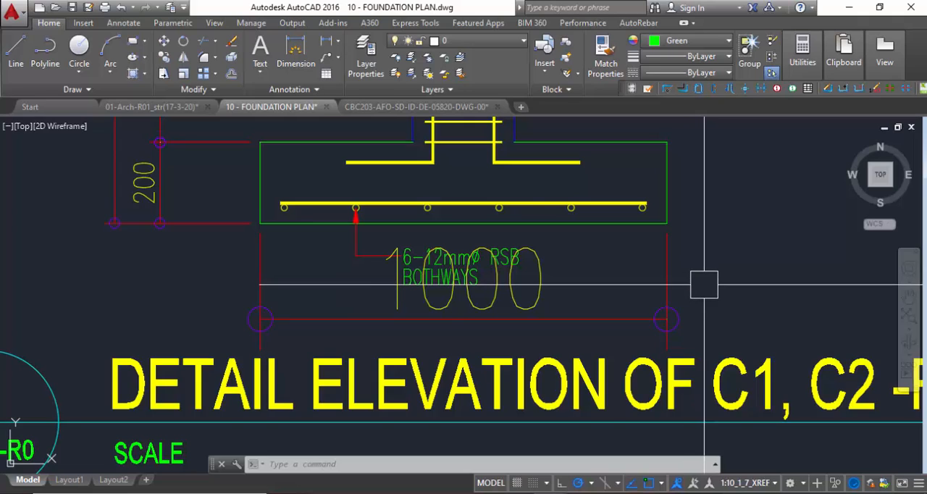
pyautogui.moveTo(710, 282)
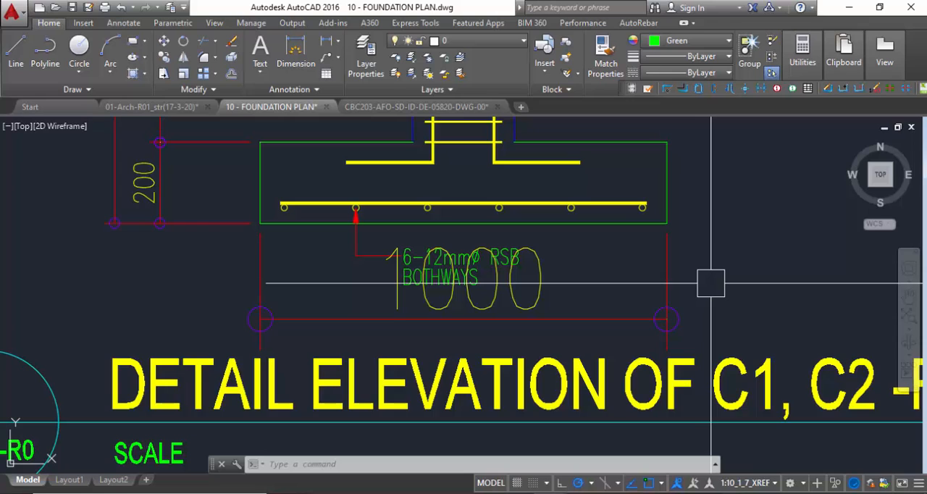
pyautogui.moveTo(691, 286)
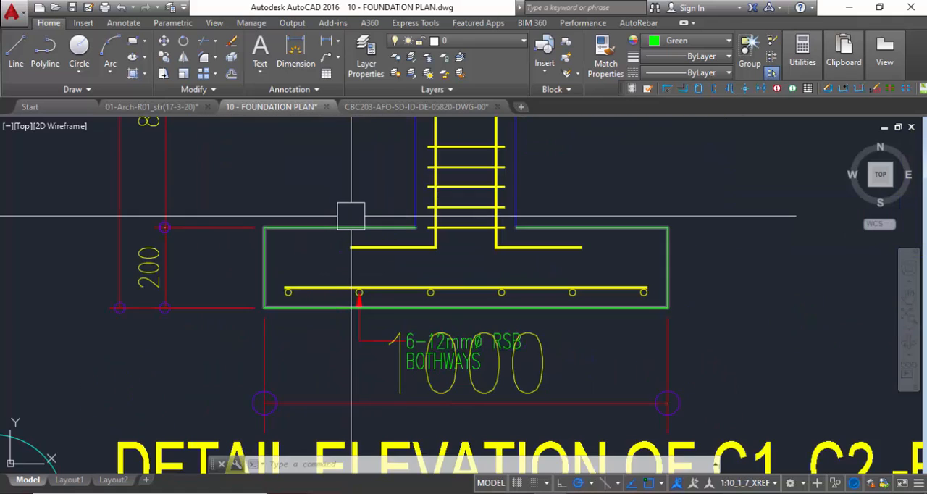
pyautogui.moveTo(355, 232)
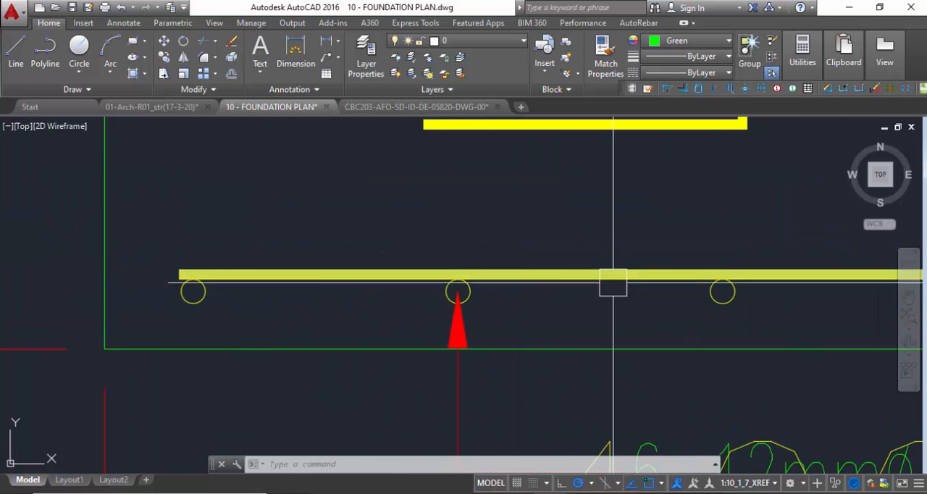
# Step: Zoom to the column bars, bent feet and bottom mat bars of the footing section
pyautogui.scroll(-3)
pyautogui.write('c')
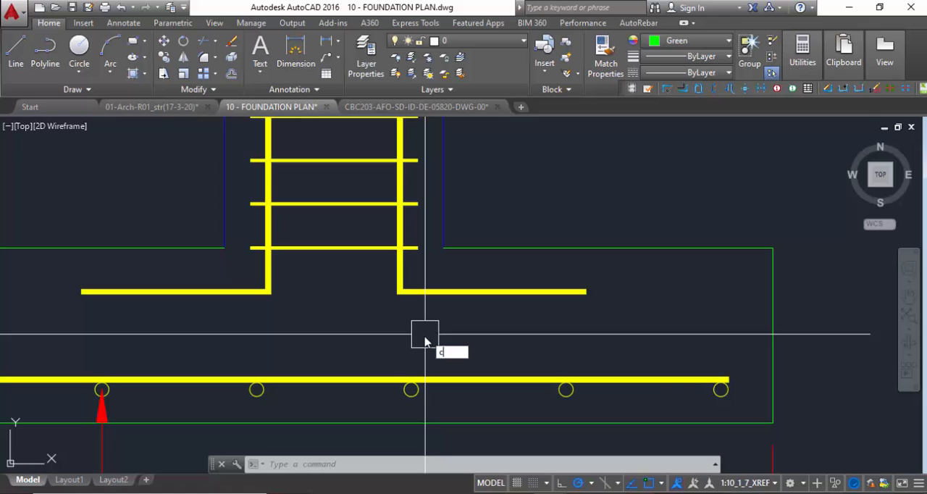
# Step: Clear the command line to start a circle at the column bar's bent foot
pyautogui.press('Escape')
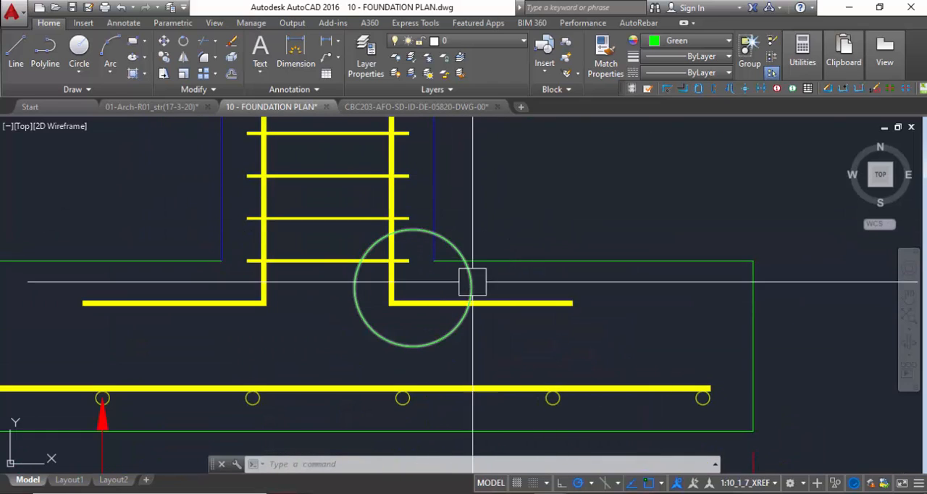
pyautogui.moveTo(499, 333)
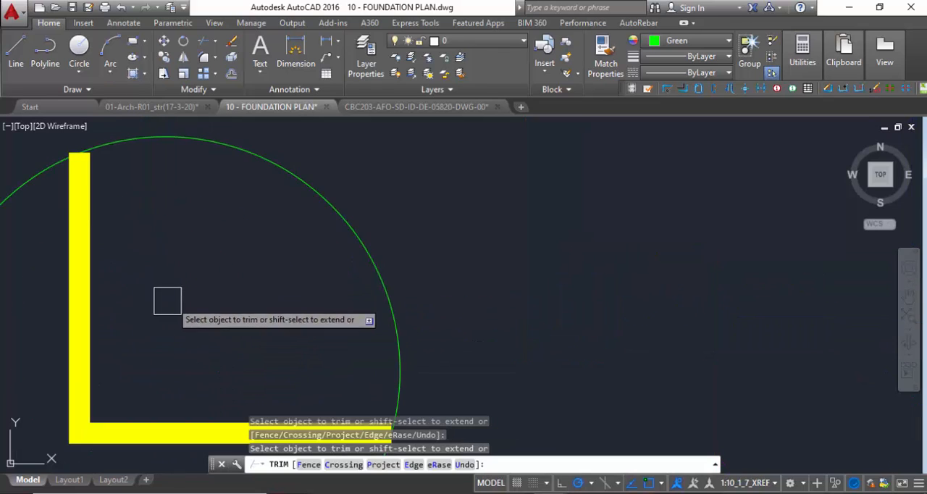
# Step: Press Escape in TRIM, using all objects as edges around the circled bar corner
pyautogui.press('Escape')
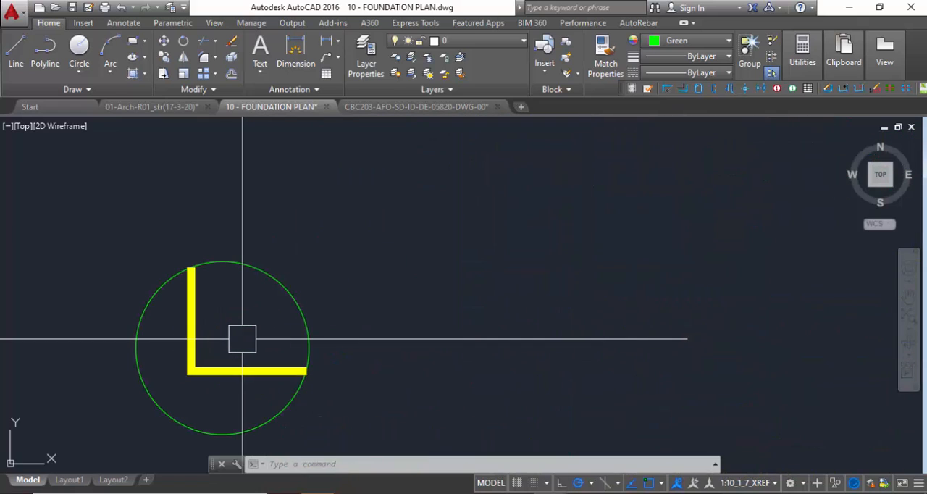
pyautogui.moveTo(366, 318)
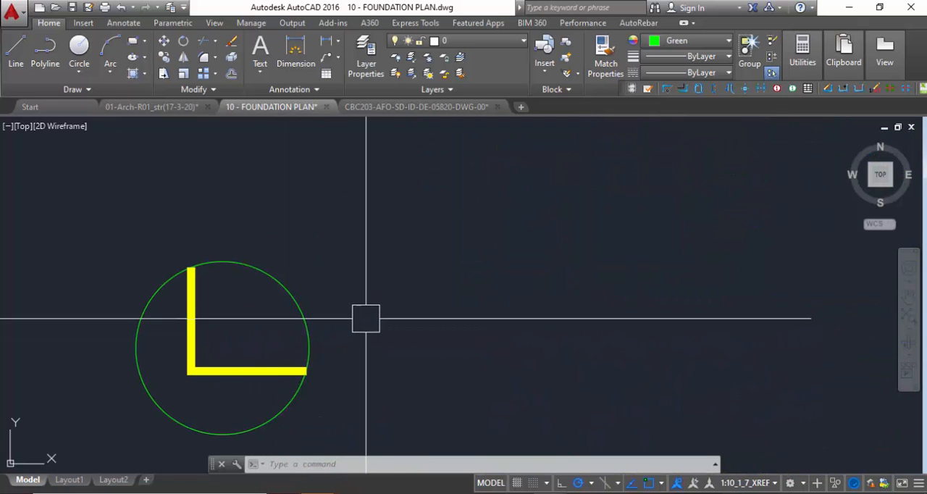
pyautogui.moveTo(434, 323)
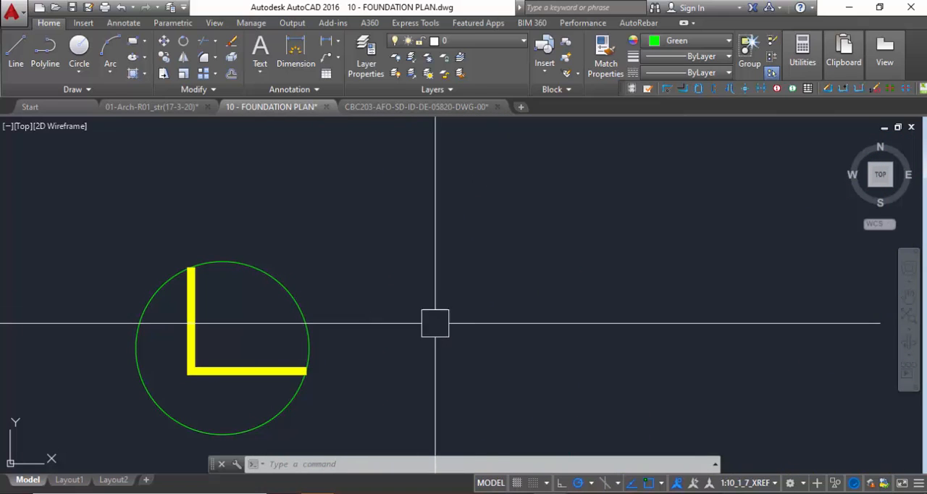
pyautogui.moveTo(518, 331)
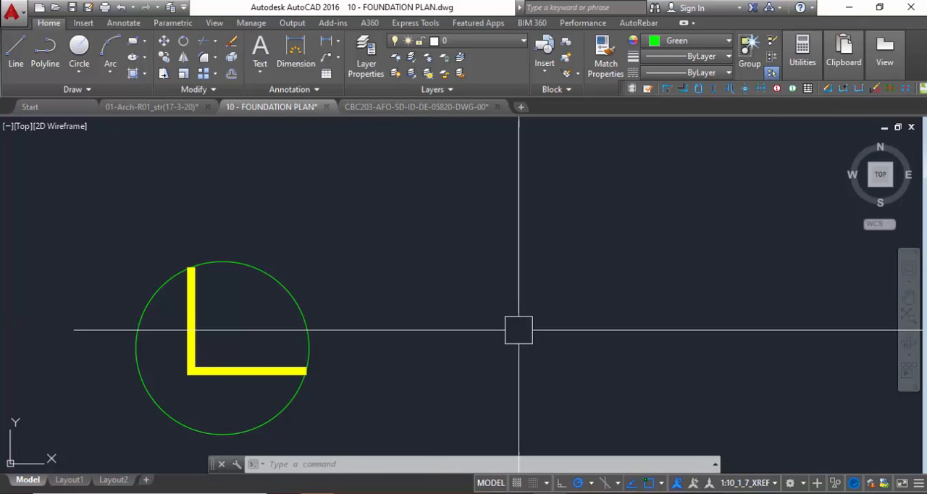